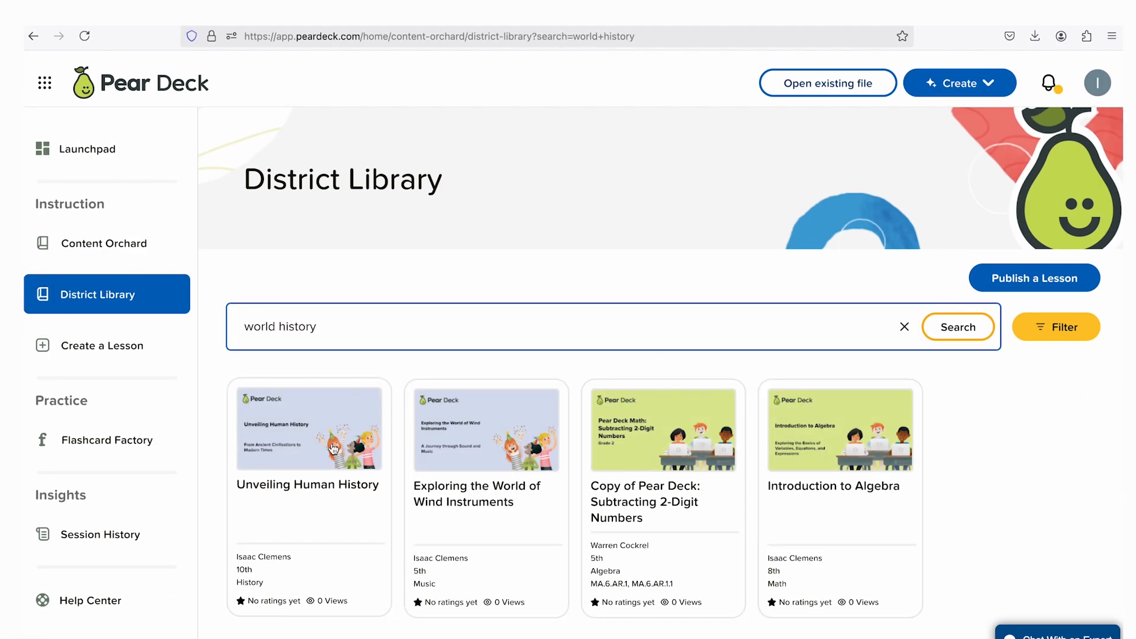
# Review the 'Copy of Pear Deck: Subtracting 2-Digit Numbers' lesson details, then return to the Launchpad.
pyautogui.click(662, 428)
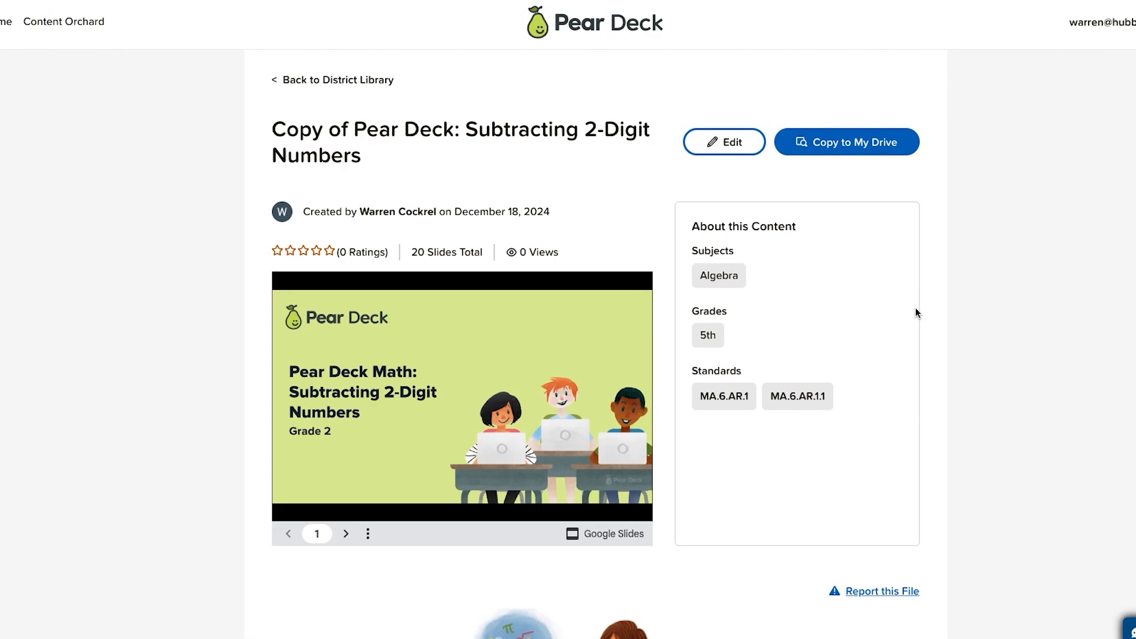
pyautogui.scroll(-3)
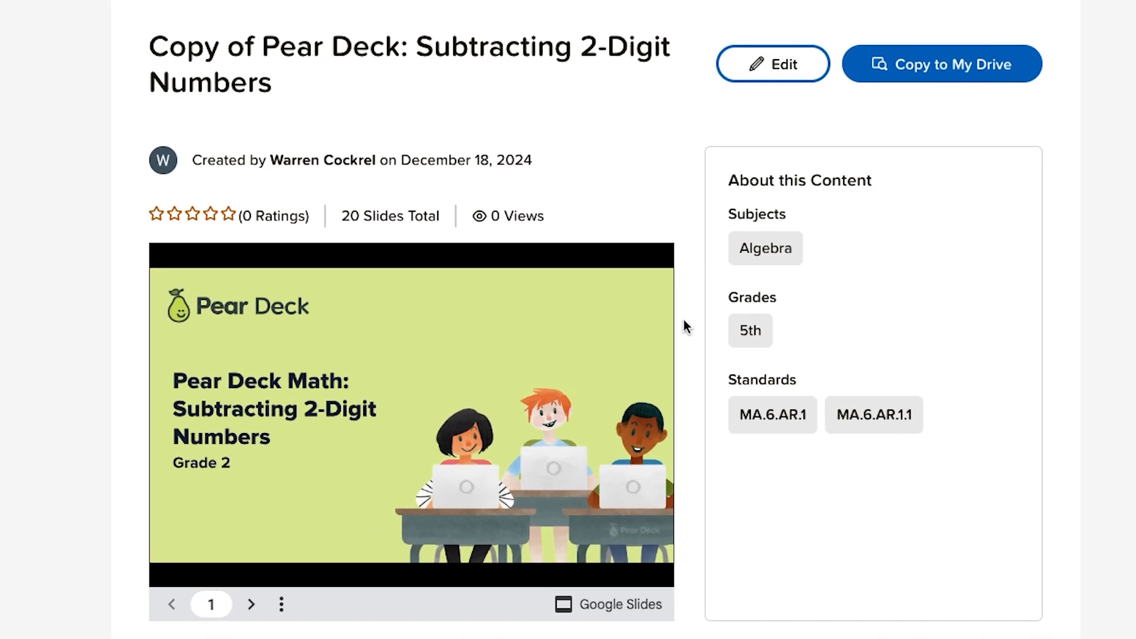
pyautogui.scroll(-3)
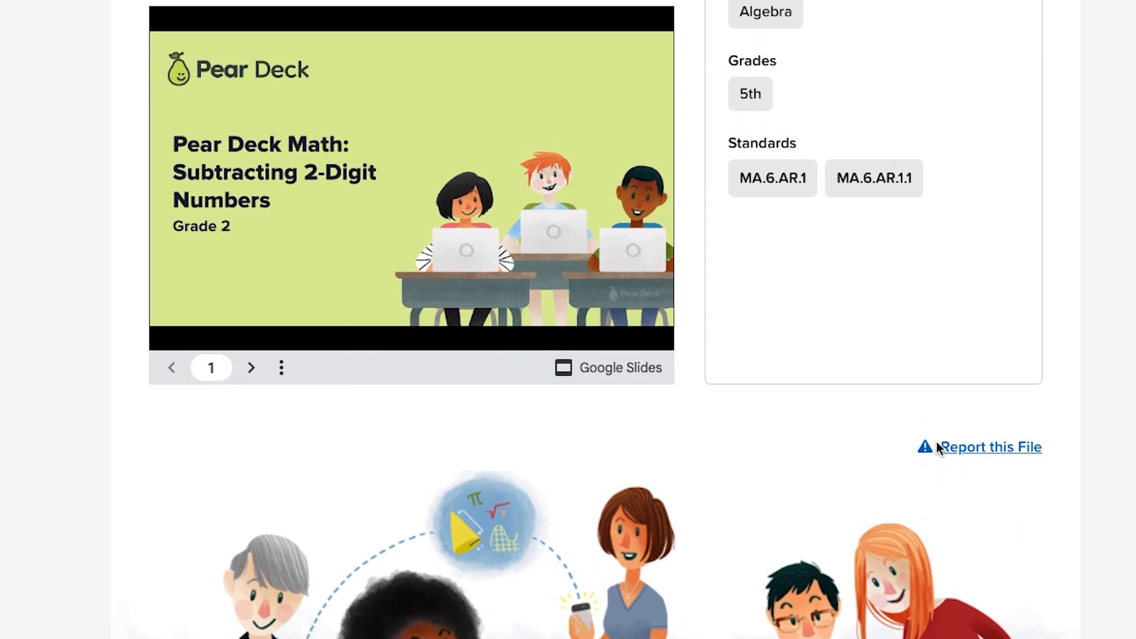
pyautogui.click(91, 263)
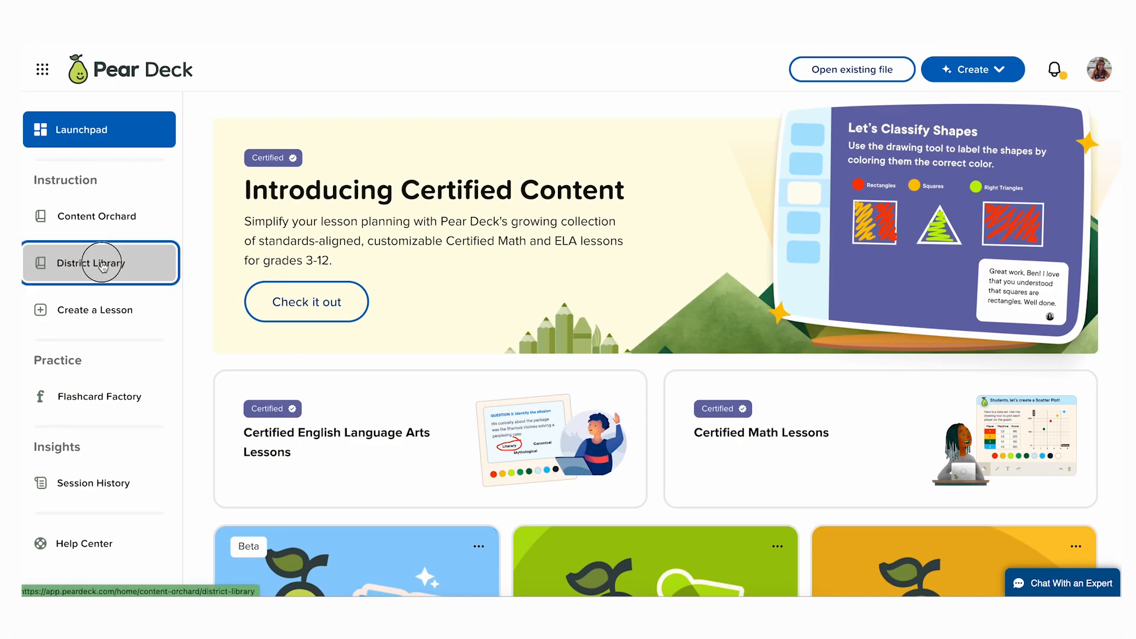
# Go to the District Library and reveal the Subject filter options.
pyautogui.click(92, 262)
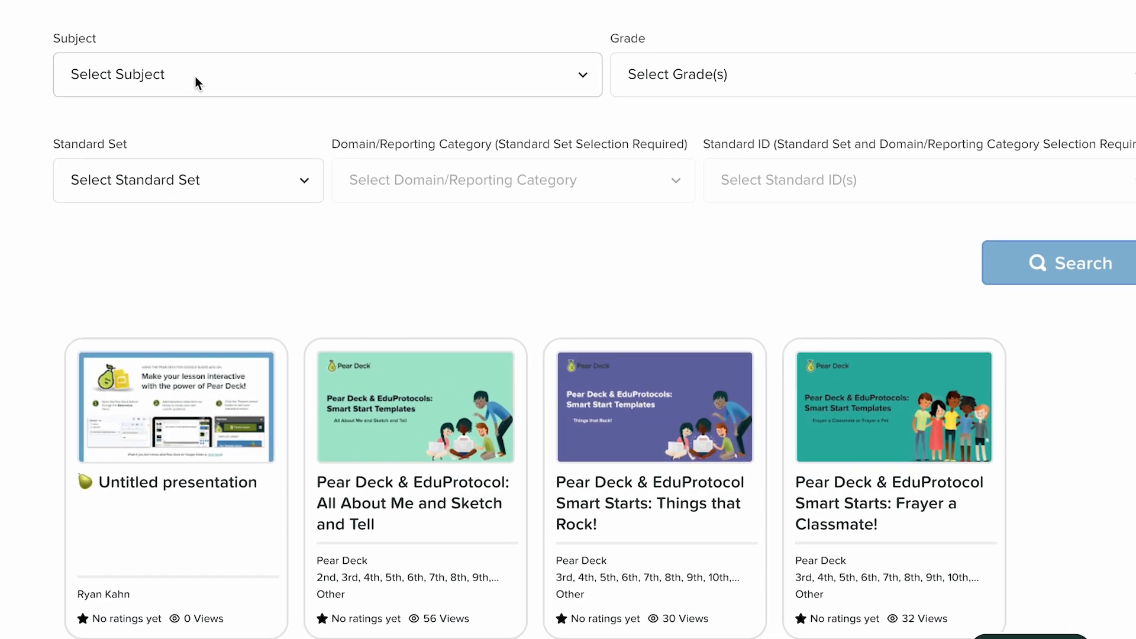
pyautogui.click(326, 75)
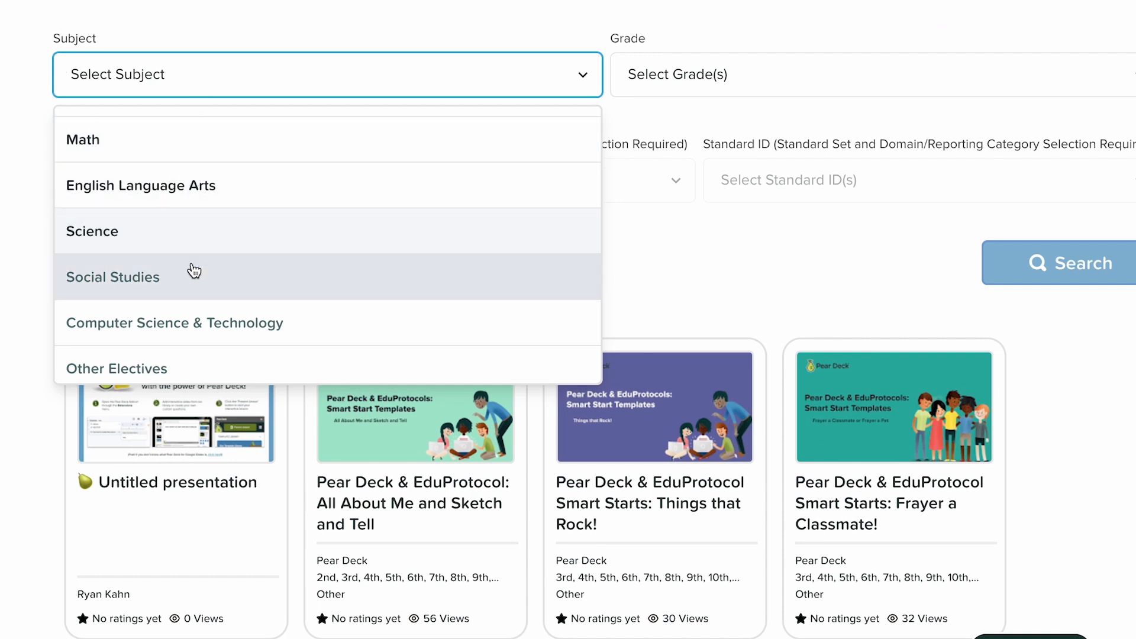
pyautogui.moveTo(401, 153)
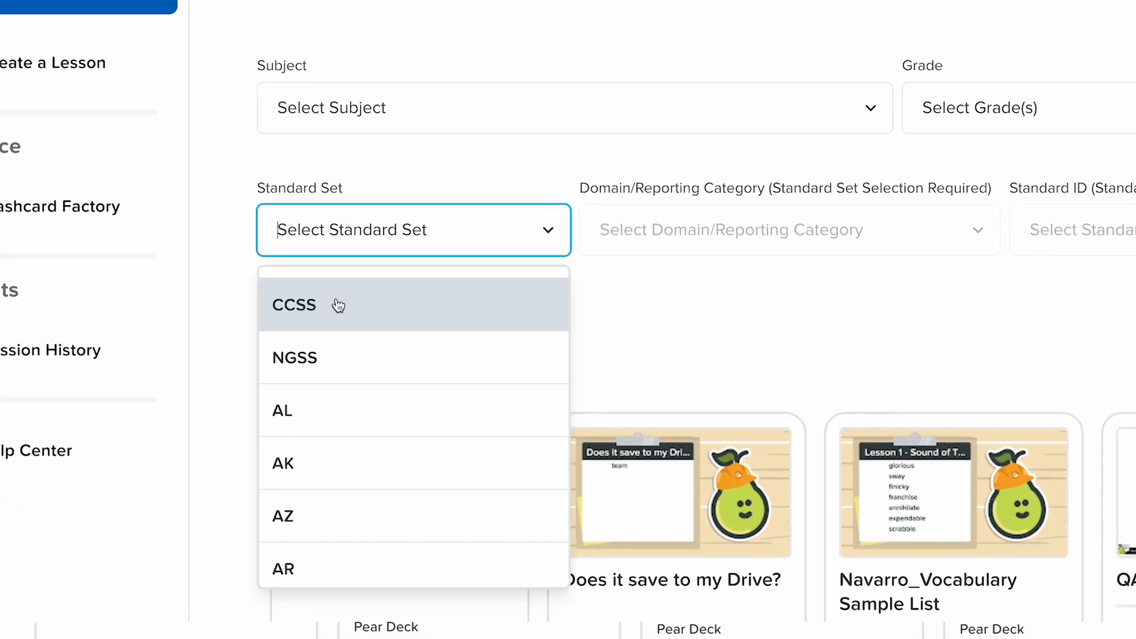
# Filter the library to the Math subject and 8th grade.
pyautogui.scroll(-3)
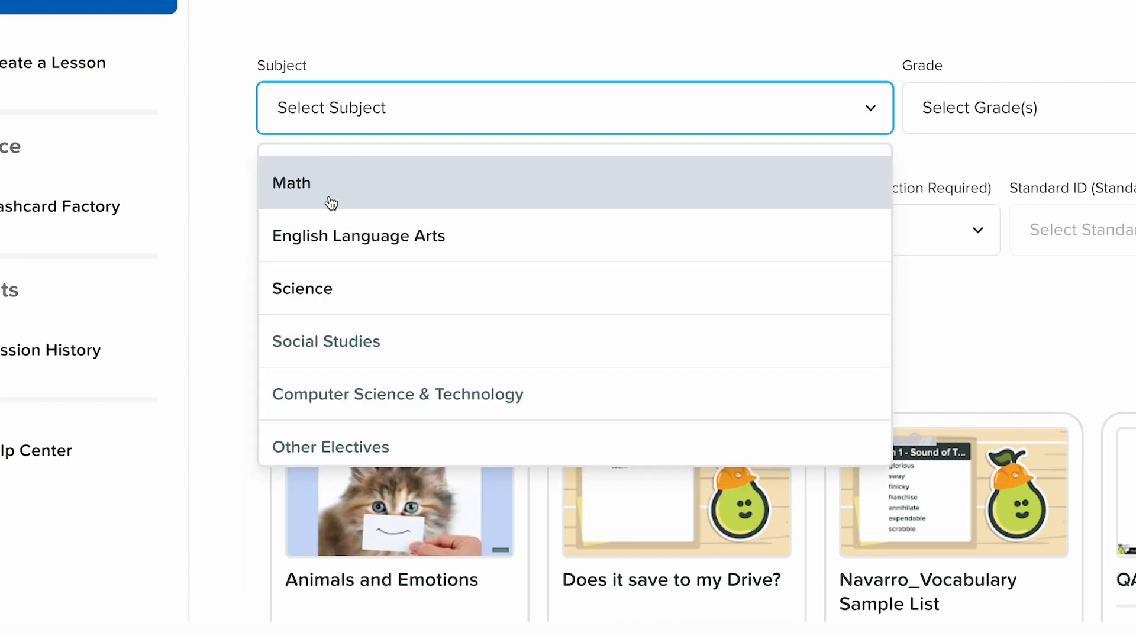
pyautogui.click(291, 183)
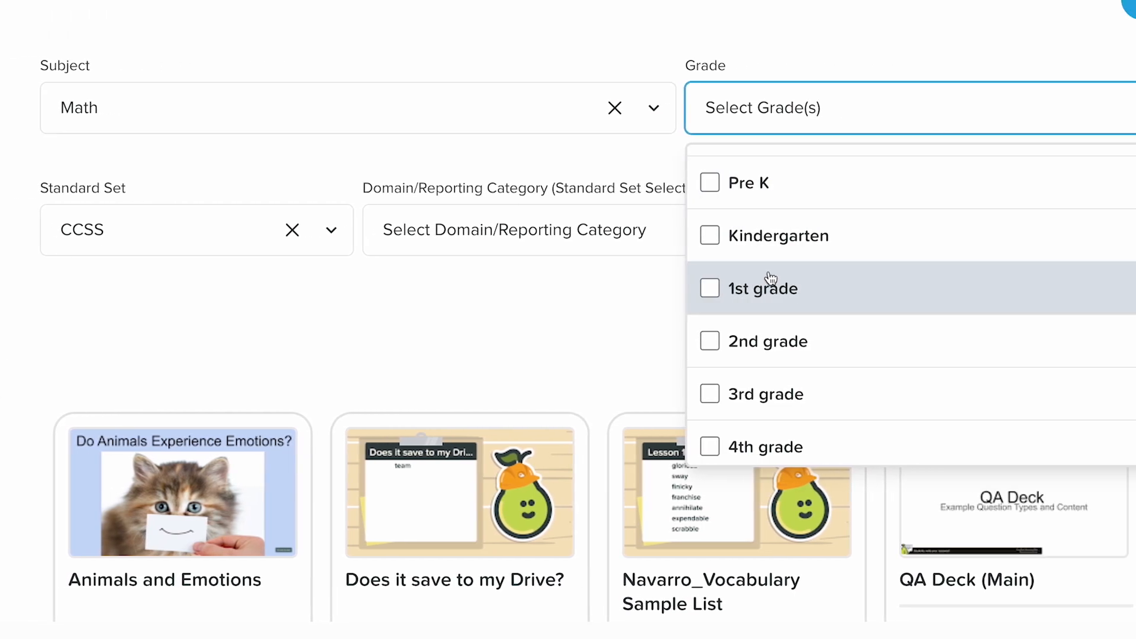
pyautogui.scroll(-3)
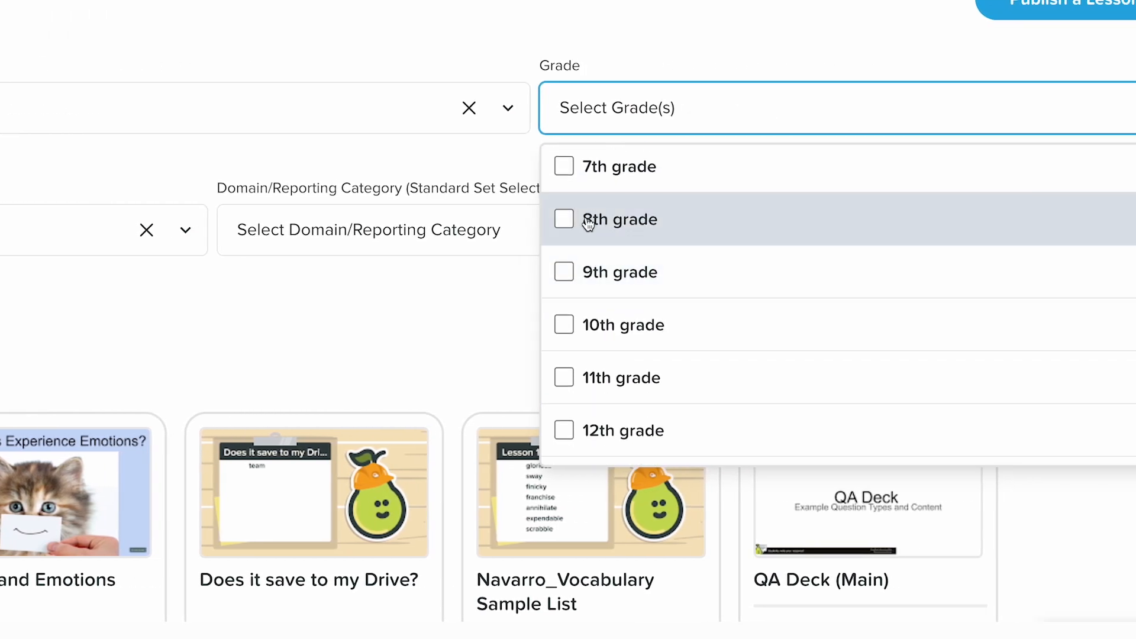
pyautogui.click(620, 219)
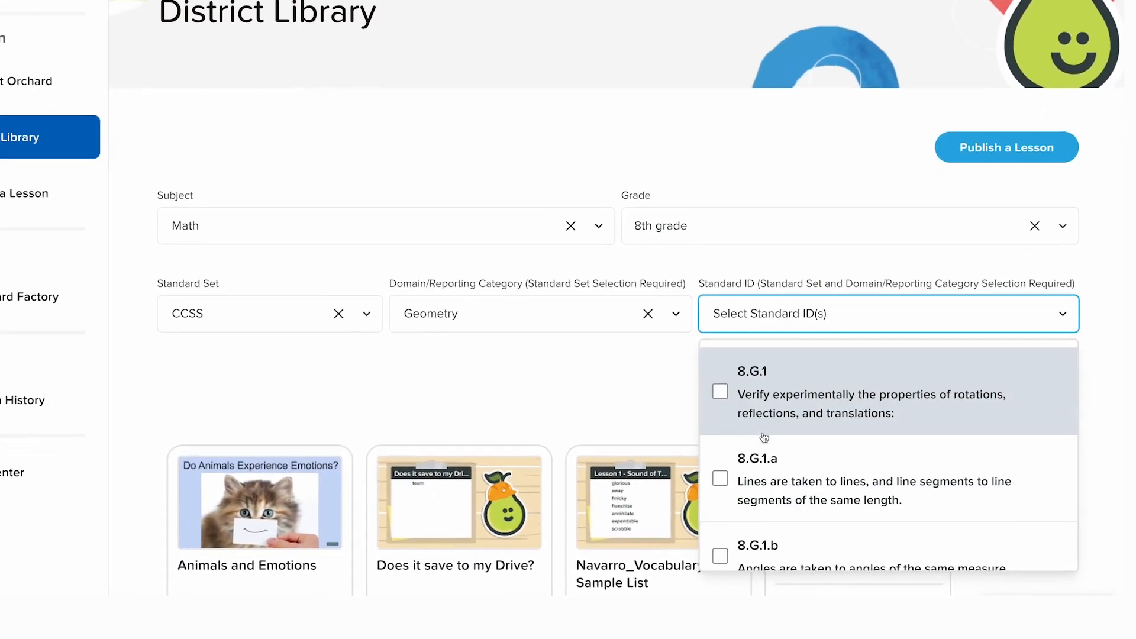
# Select the CCSS Geometry standard 8.G.8 (Pythagorean Theorem).
pyautogui.scroll(-3)
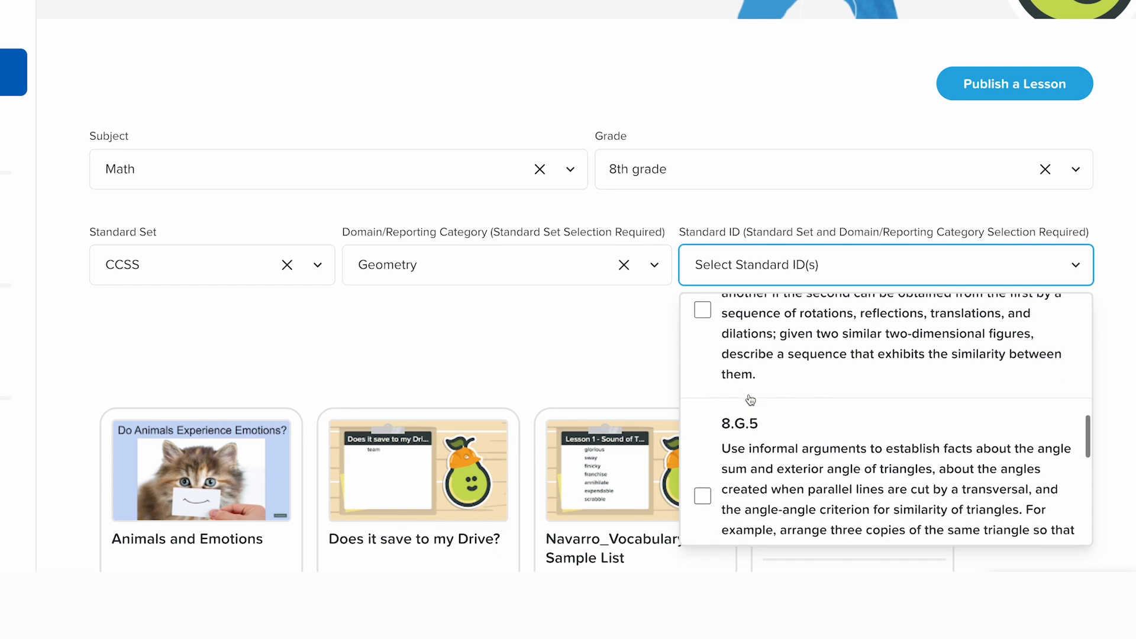
pyautogui.scroll(-3)
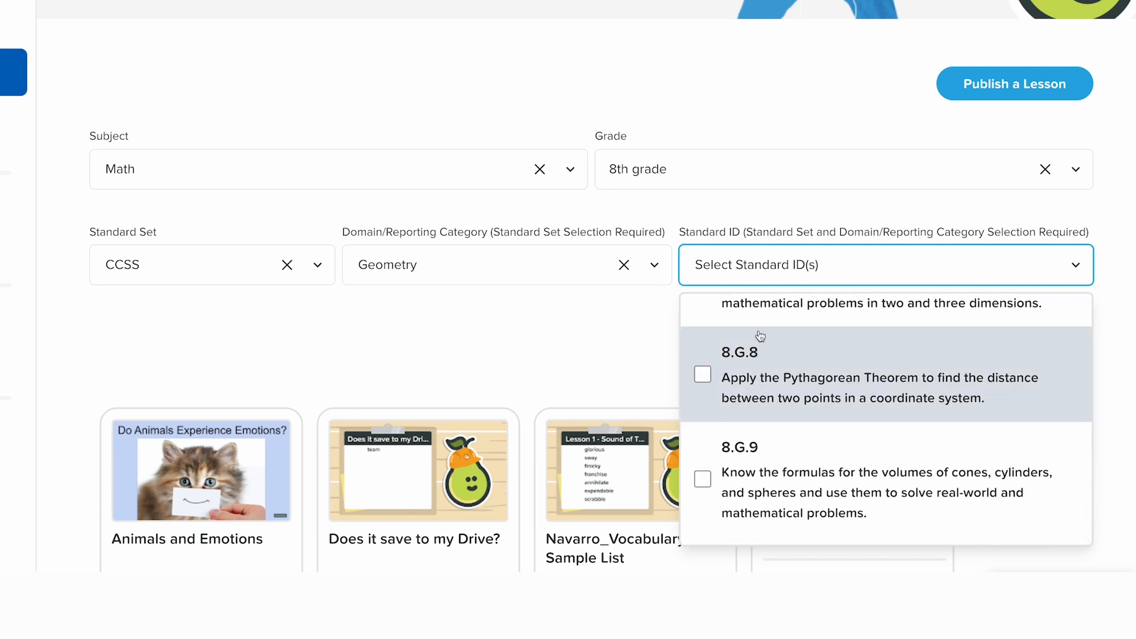
pyautogui.click(701, 374)
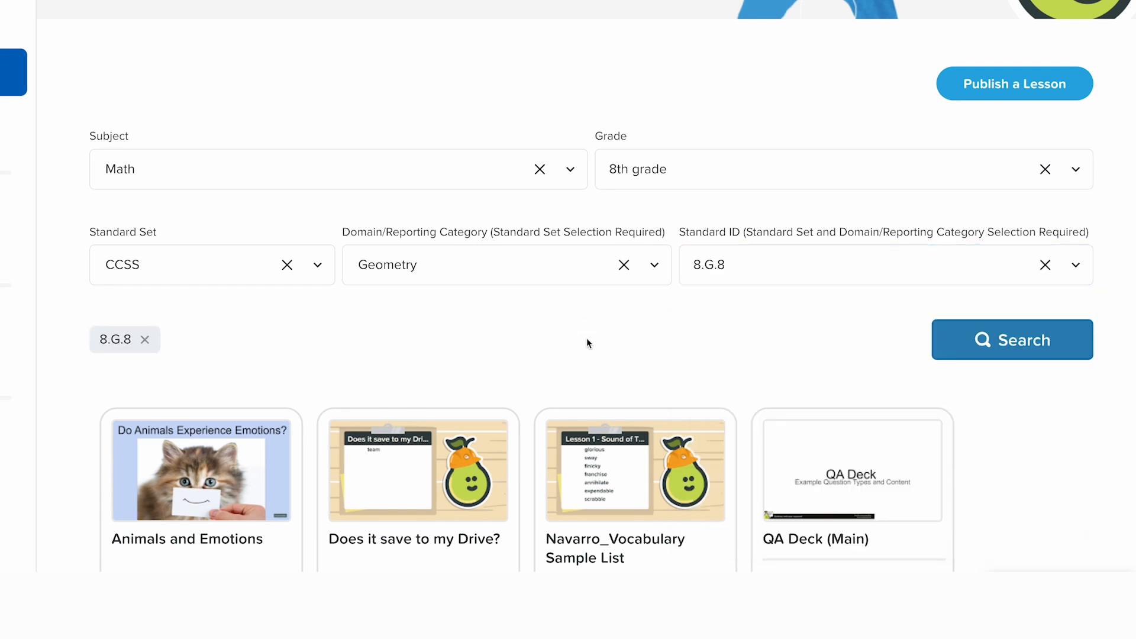
pyautogui.scroll(3)
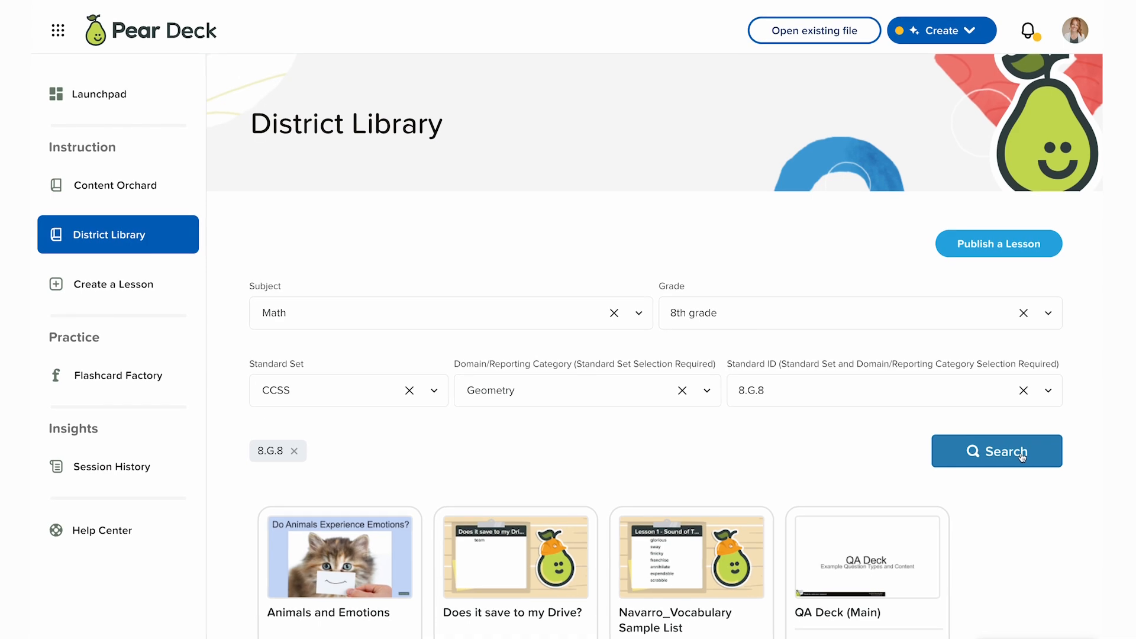
# Run the search, view the 'Functions as a Mapping' Quick Check details, then share it.
pyautogui.click(997, 451)
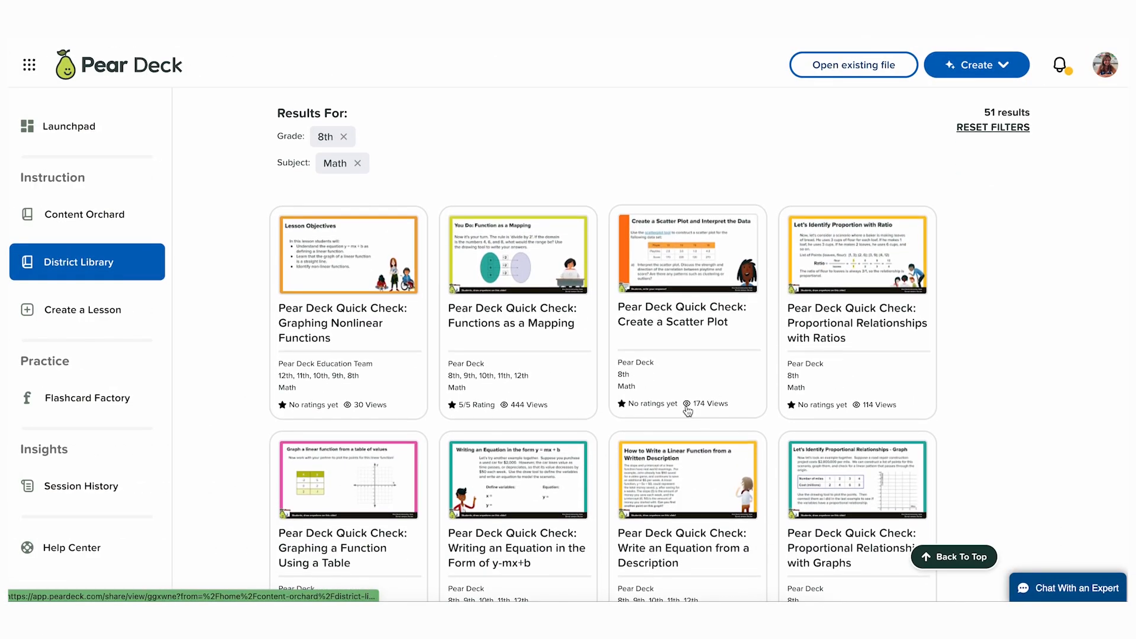
pyautogui.moveTo(517, 272)
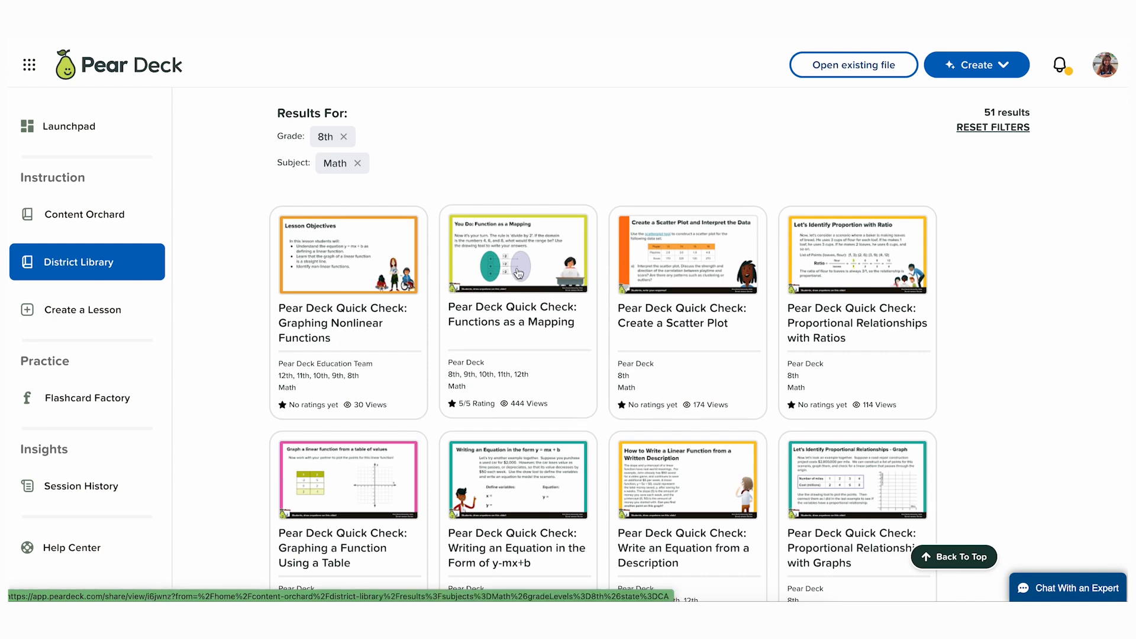
pyautogui.click(517, 254)
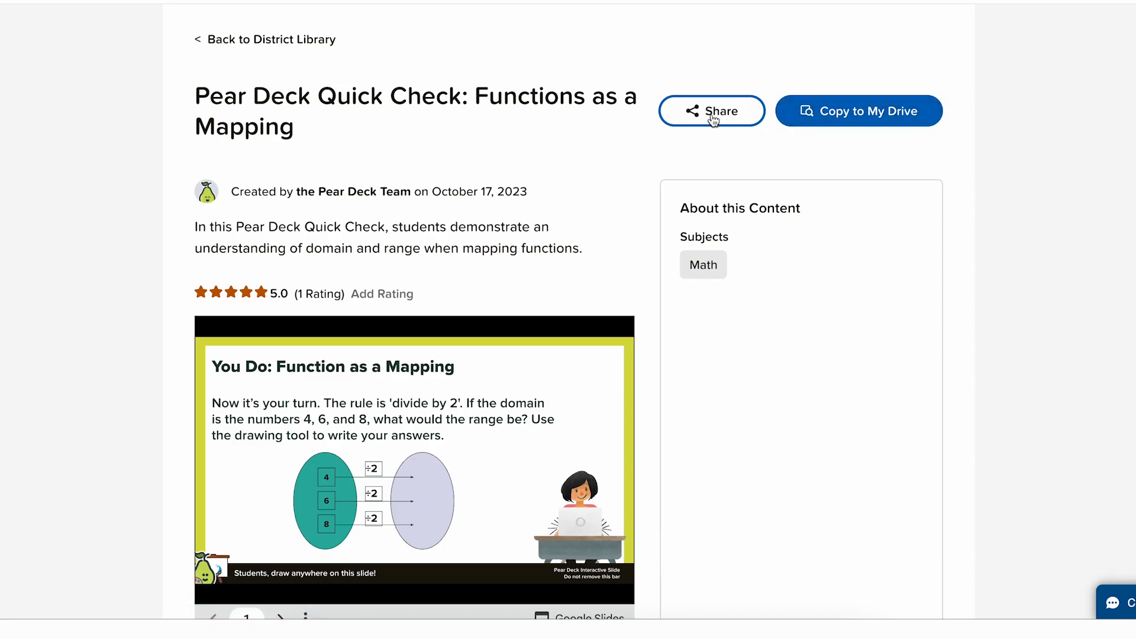
pyautogui.click(271, 39)
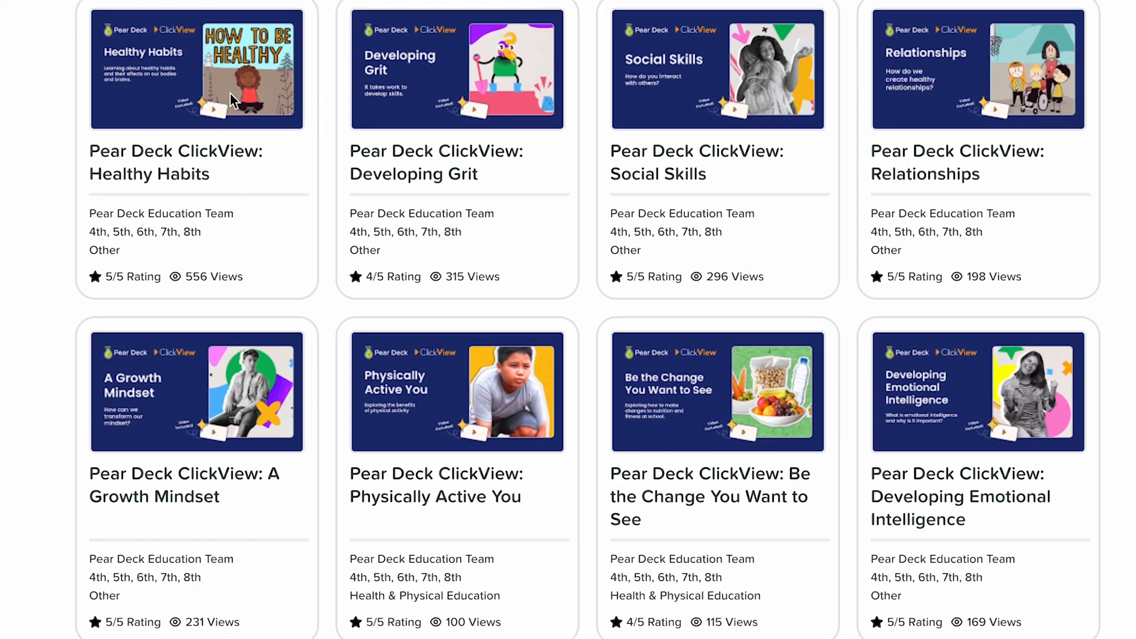
pyautogui.moveTo(587, 123)
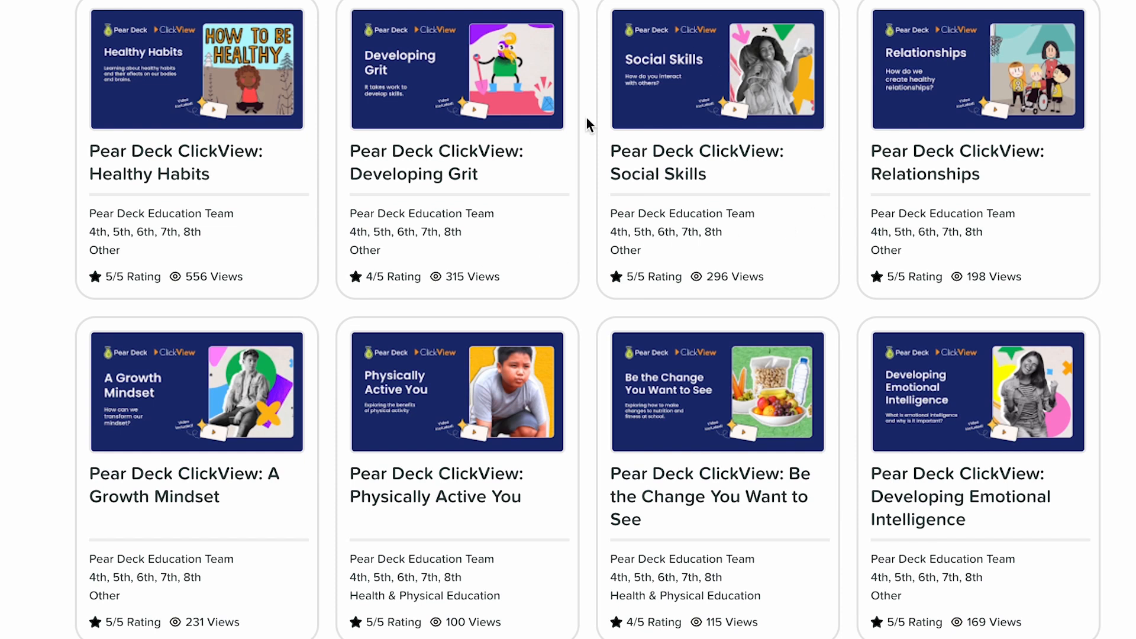
pyautogui.click(717, 69)
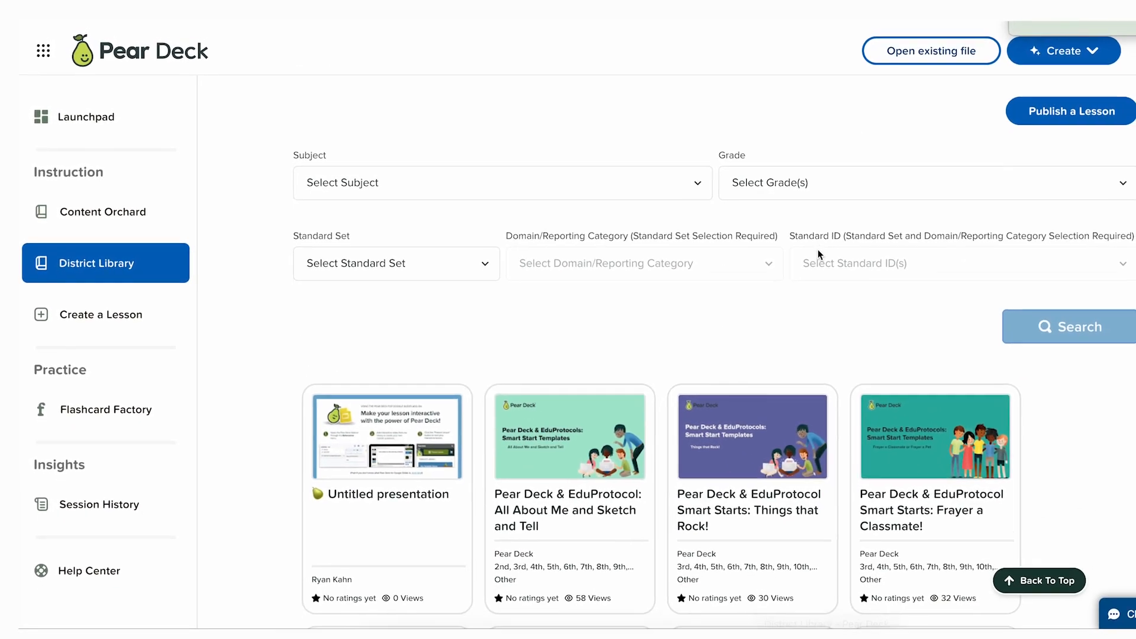
pyautogui.scroll(-3)
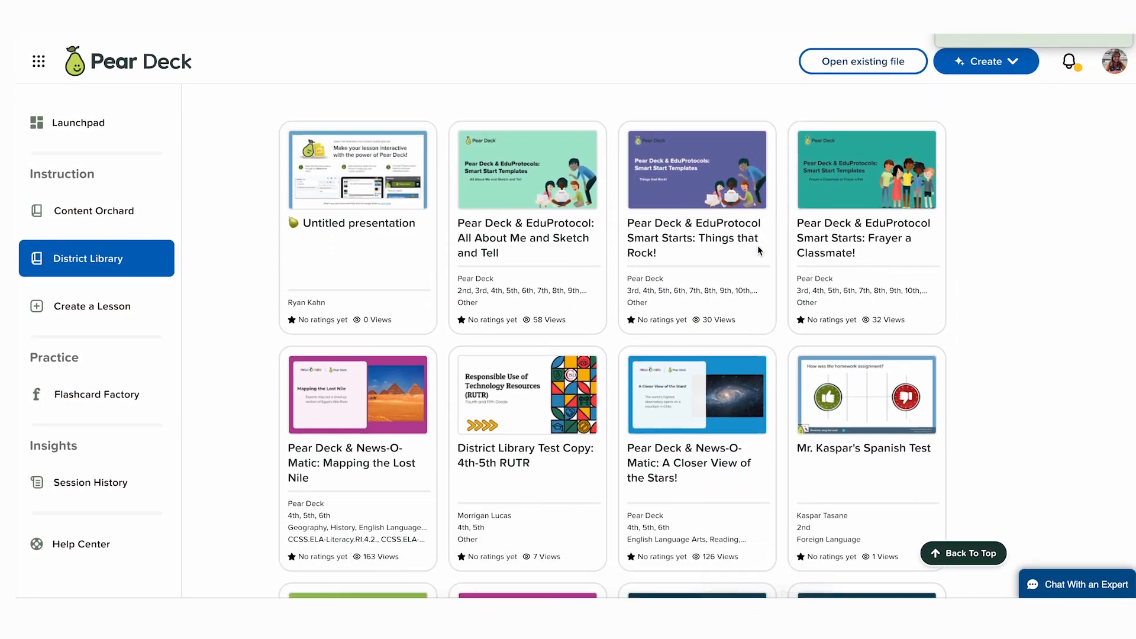
pyautogui.scroll(-3)
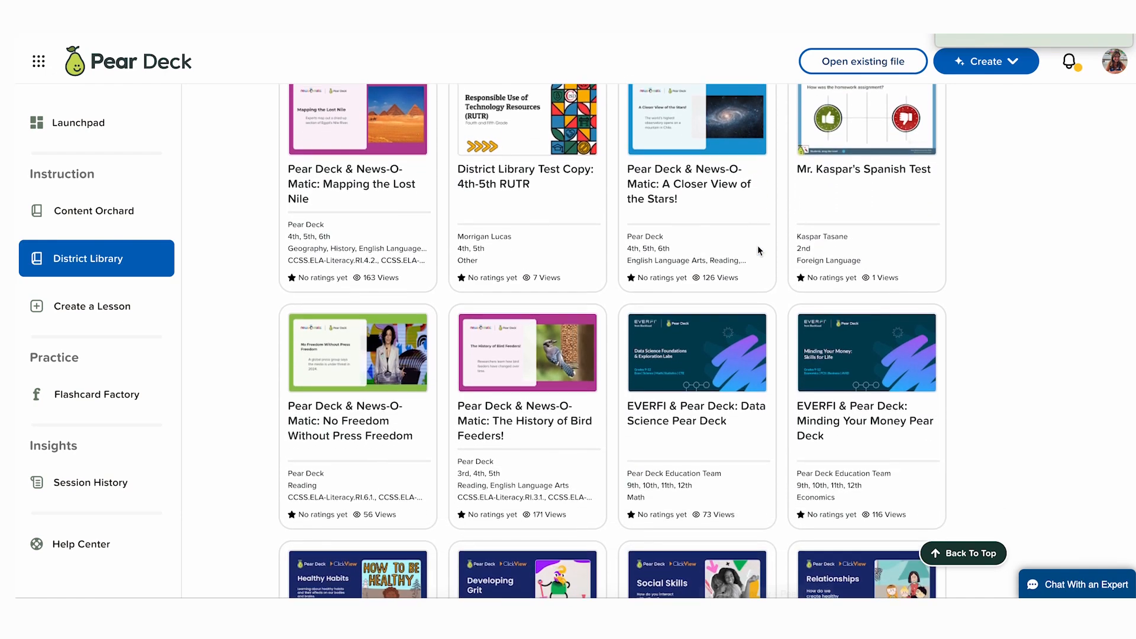
pyautogui.scroll(-3)
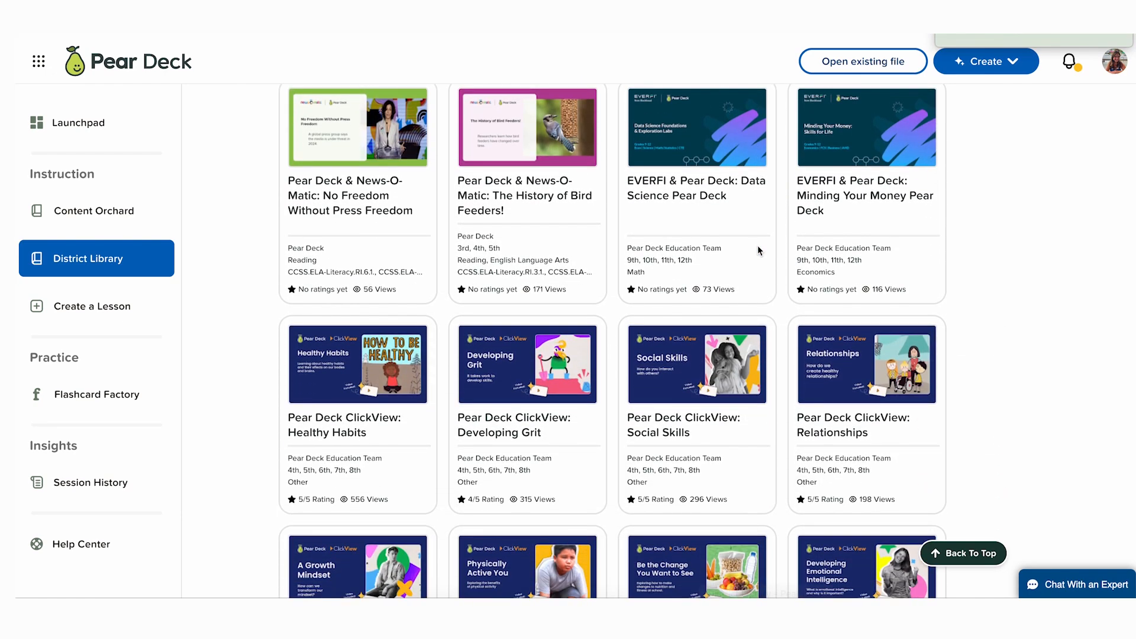